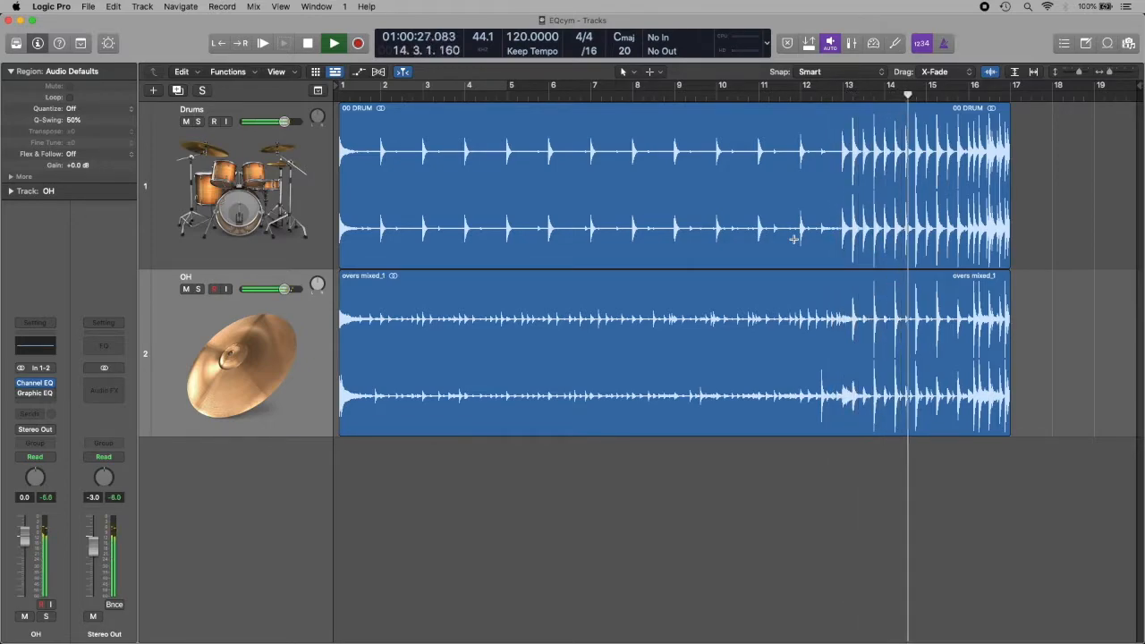
Stop playback and mute the Drums track so the OH overheads play alone
click(333, 43)
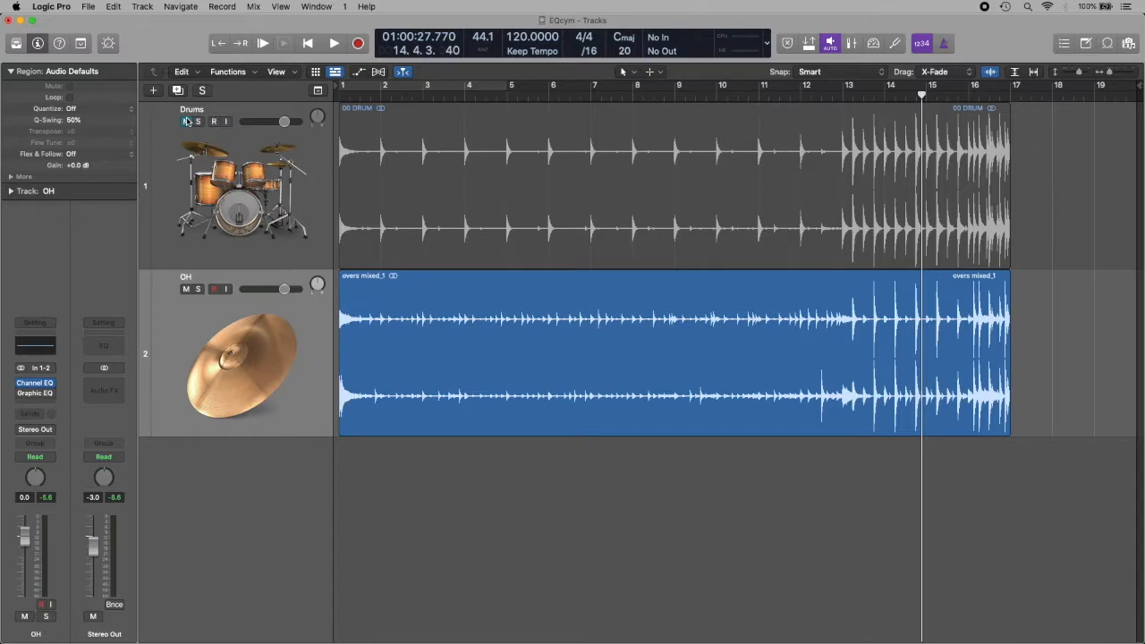
click(186, 120)
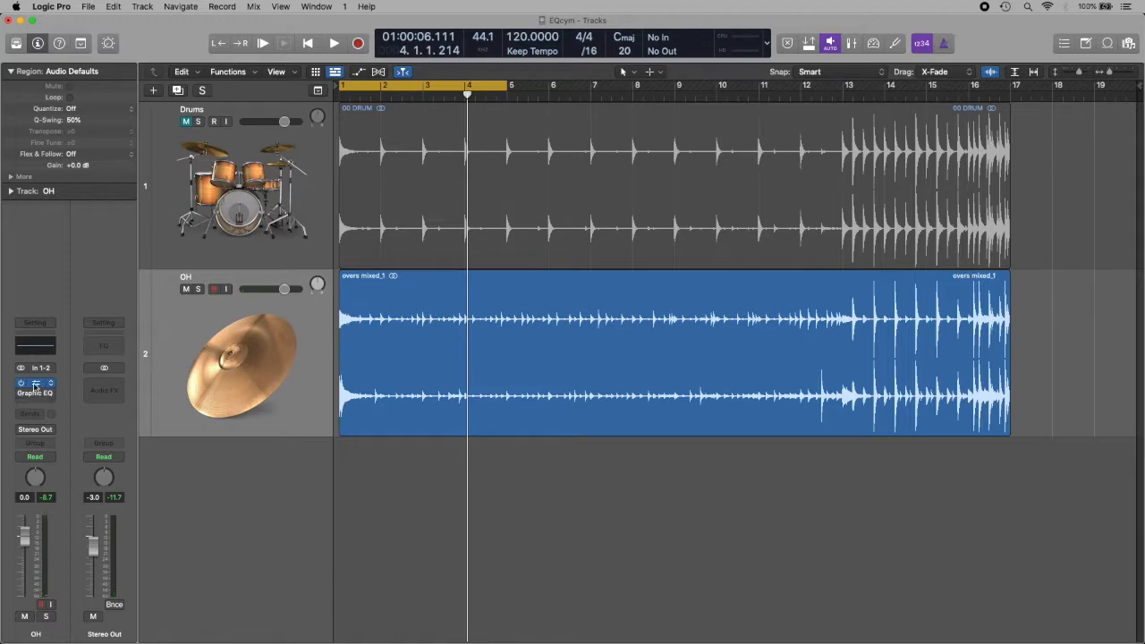
Open the OH track's Channel EQ plug-in window, still at flat Factory Default
click(35, 383)
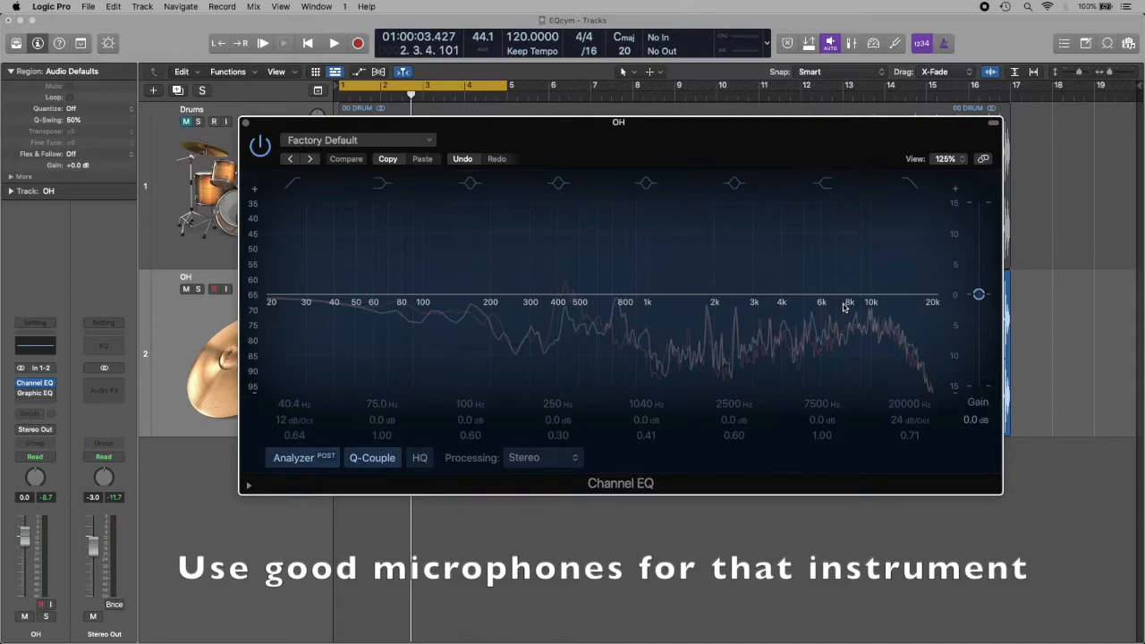
mouse_move(796, 298)
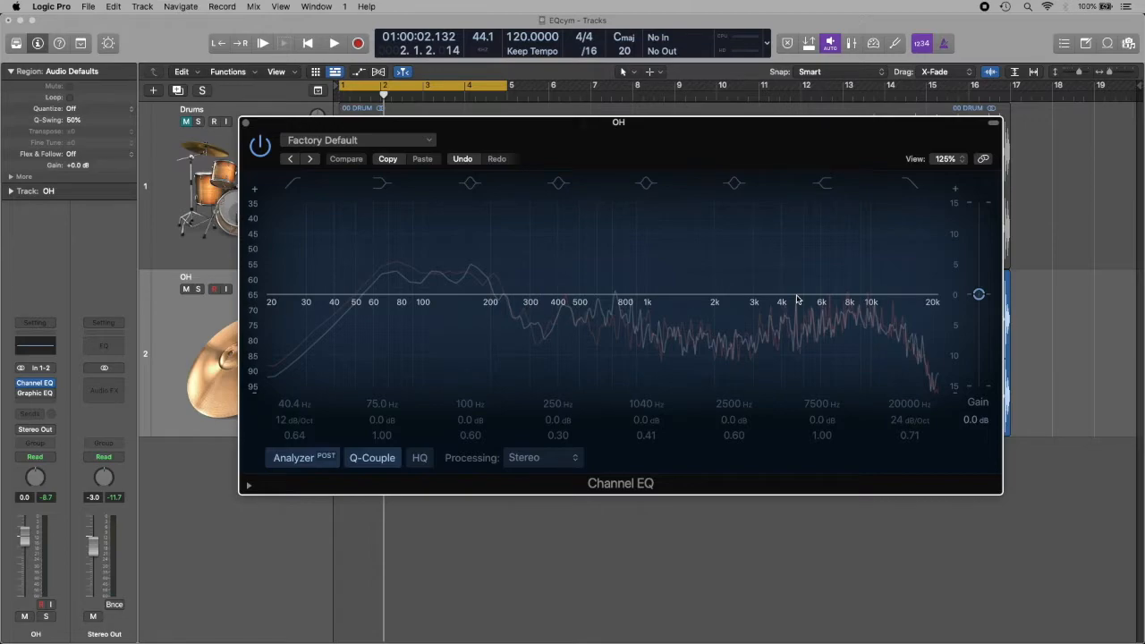
mouse_move(597, 280)
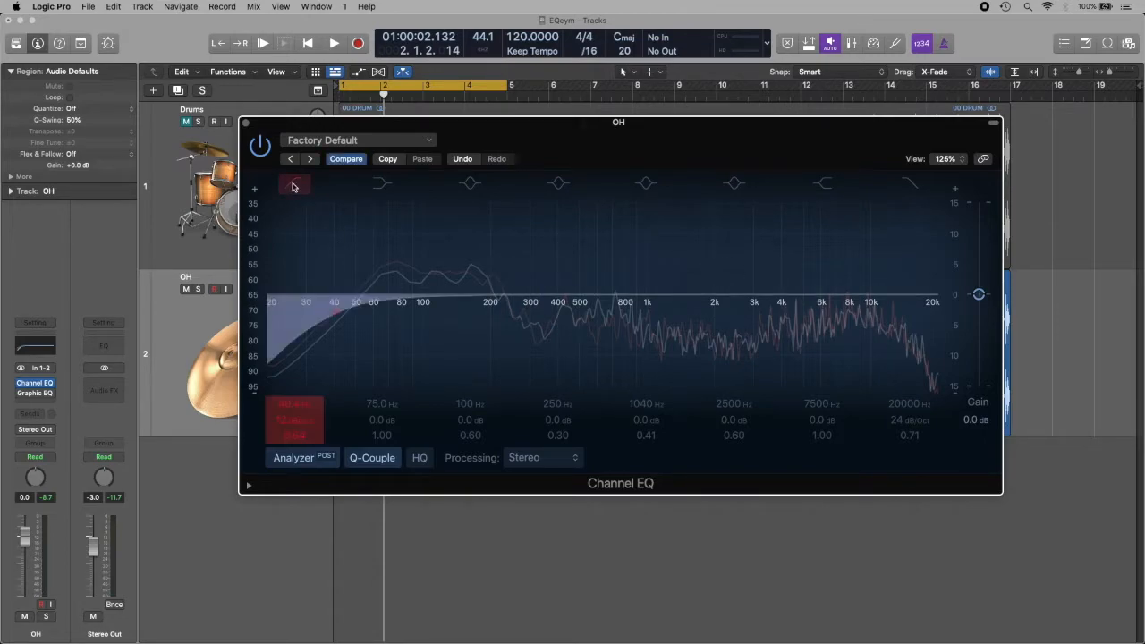
Enable the Channel EQ low-cut band with its cutoff at about 196 Hz
click(294, 183)
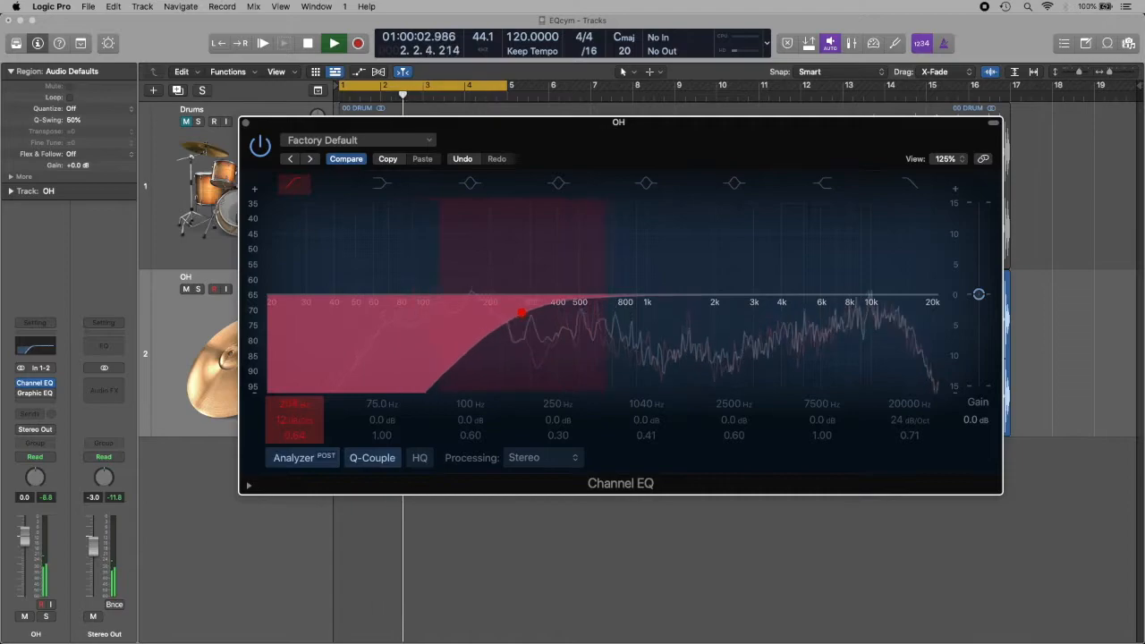
drag(521, 313, 669, 312)
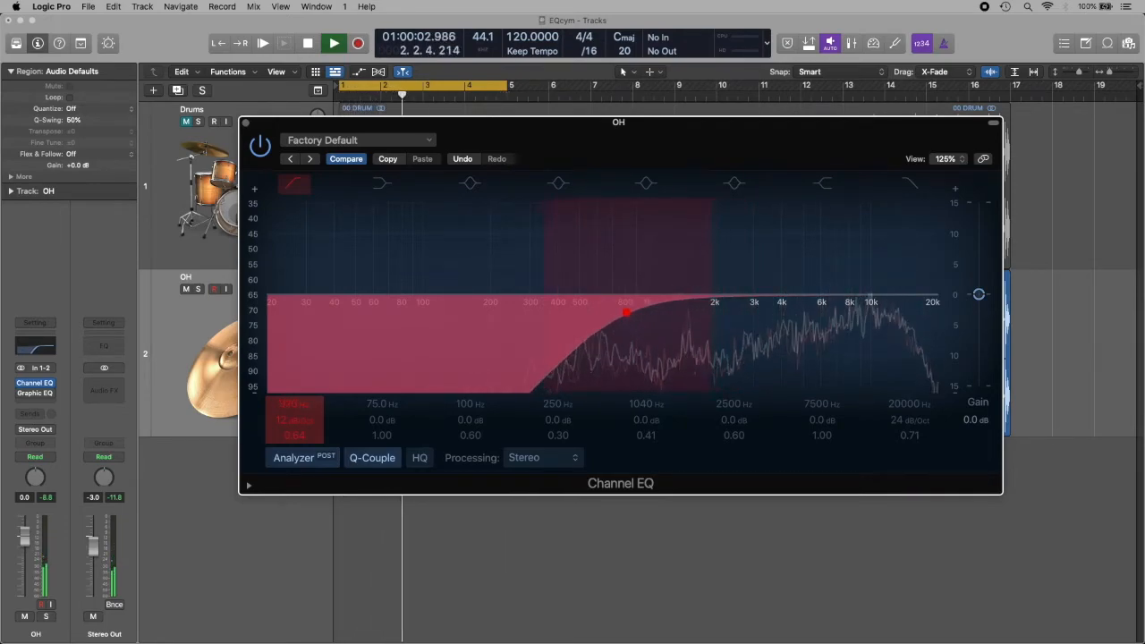
drag(626, 313, 494, 313)
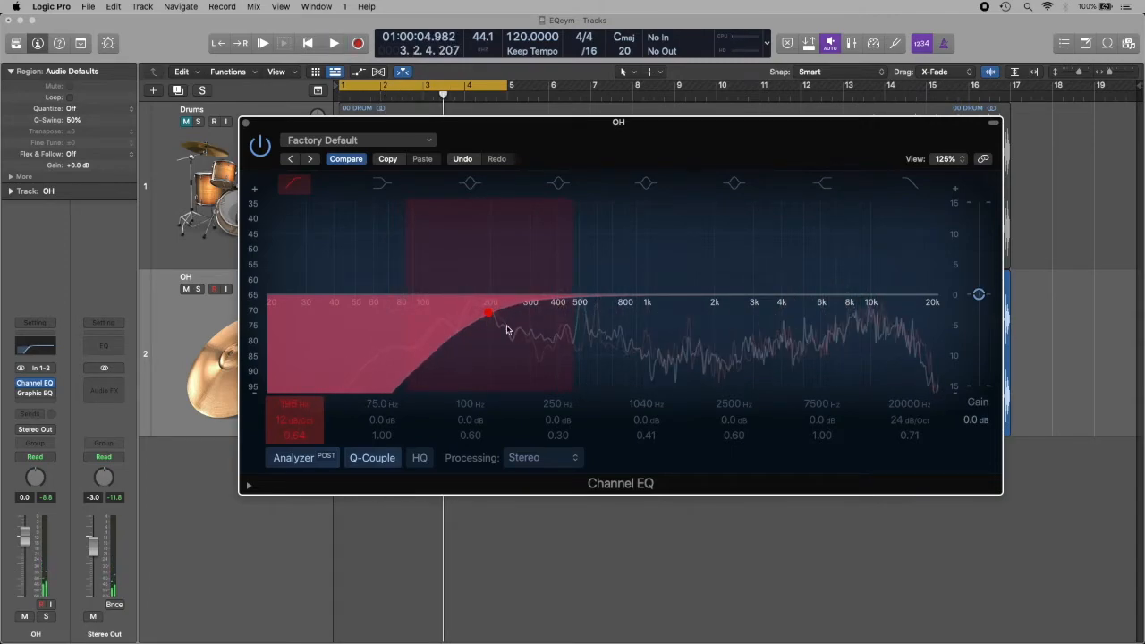
mouse_move(396, 321)
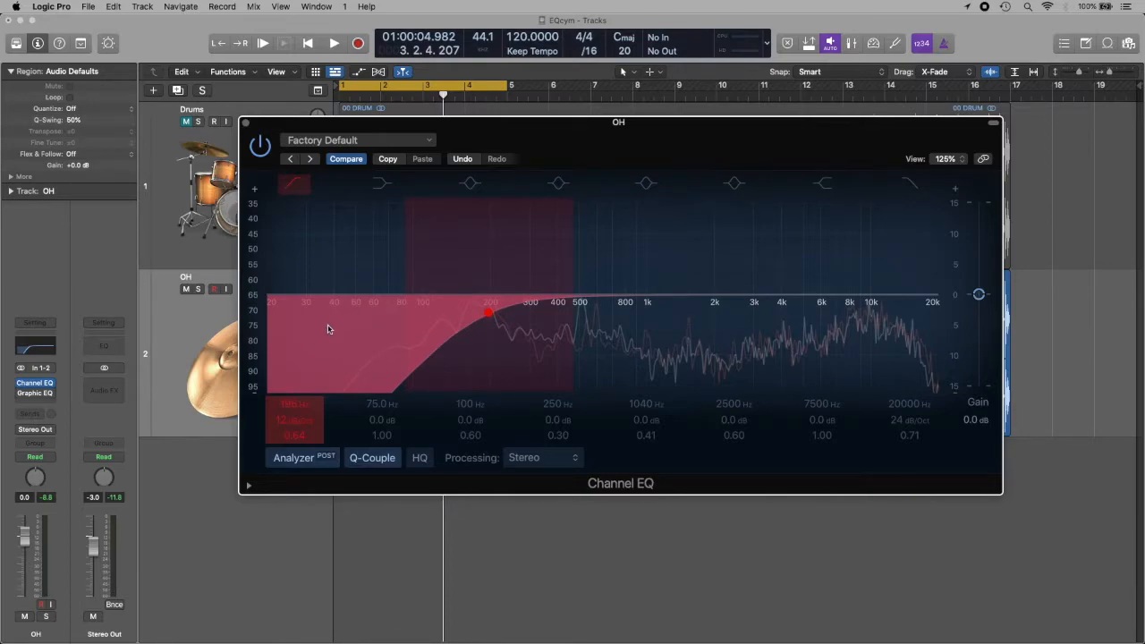
mouse_move(430, 328)
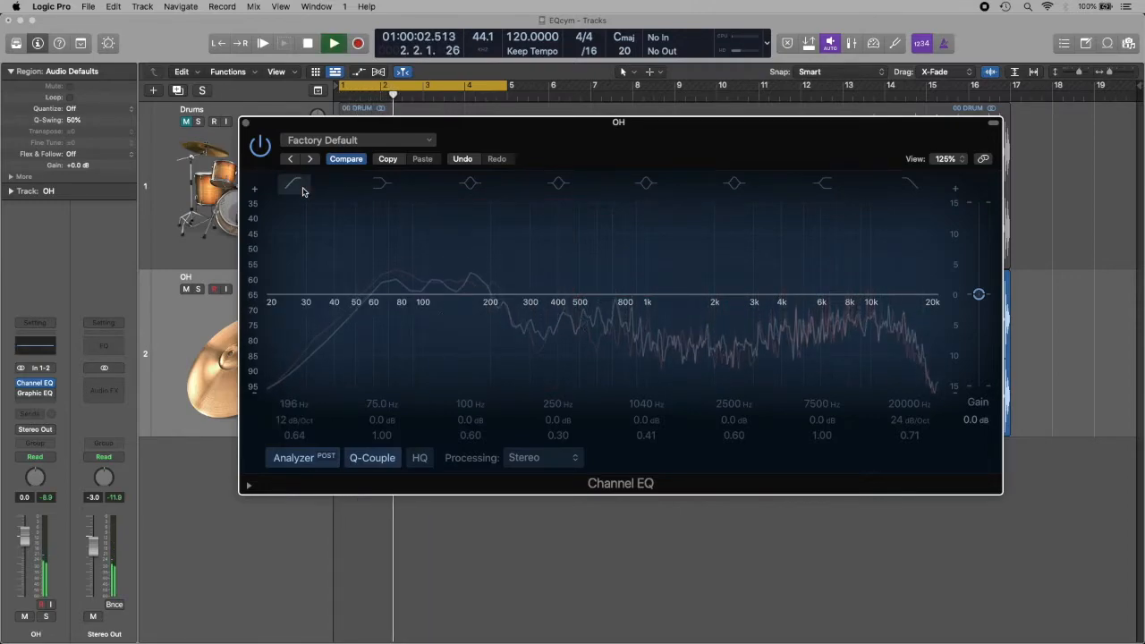
click(291, 183)
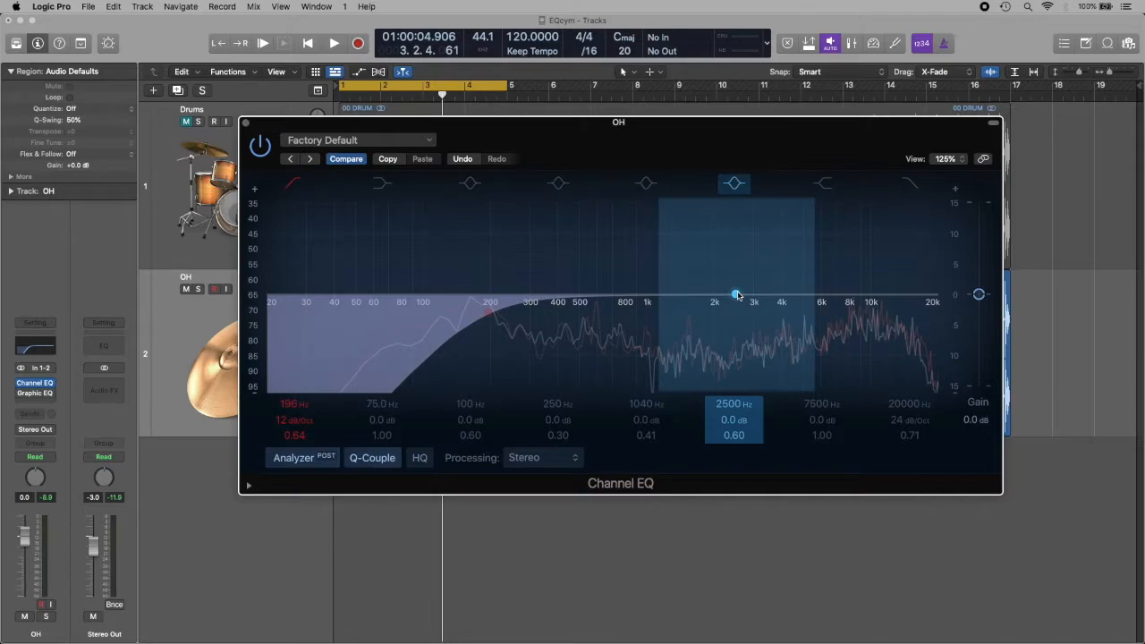
Boost a narrow bell about +12.6 dB, sweeping 2–4 kHz and settling near 2440 Hz
drag(734, 293, 736, 262)
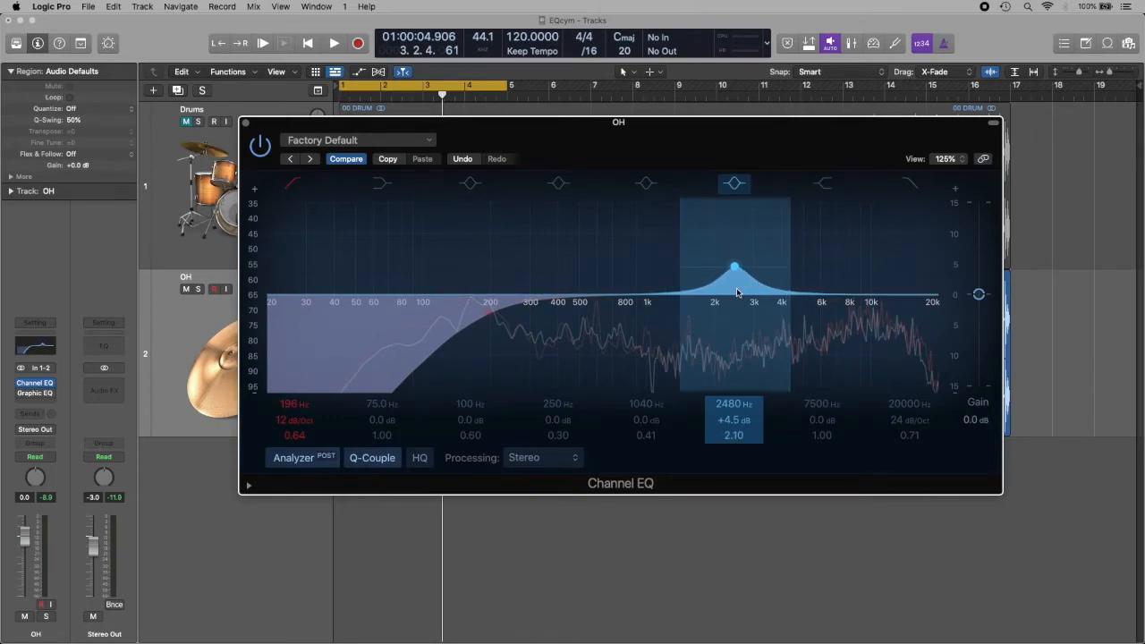
drag(734, 266, 762, 246)
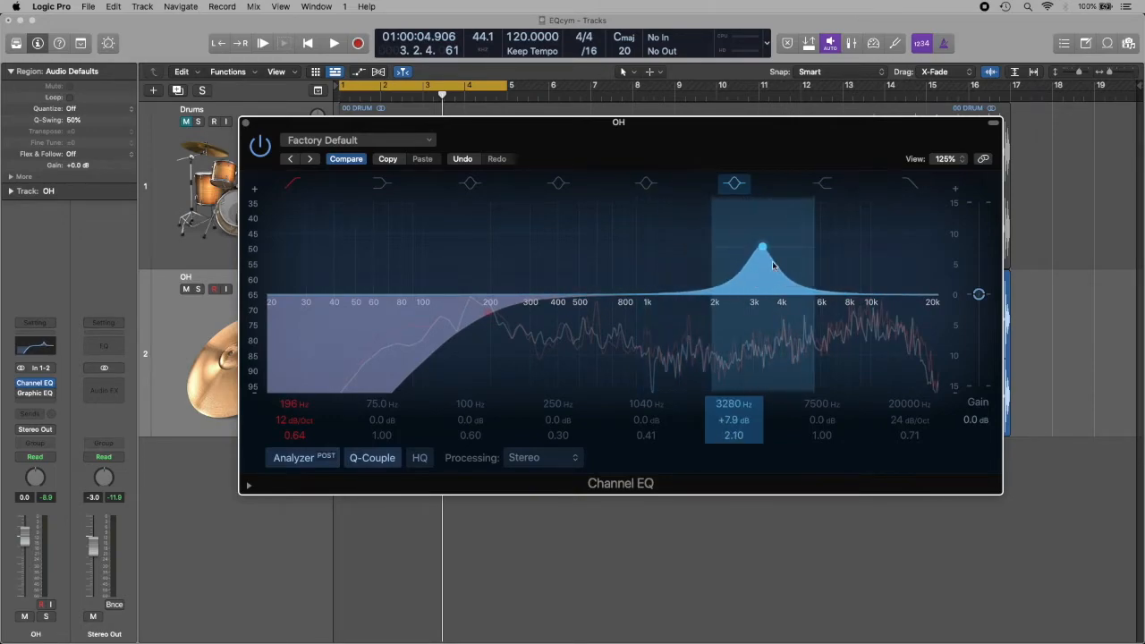
drag(762, 246, 707, 246)
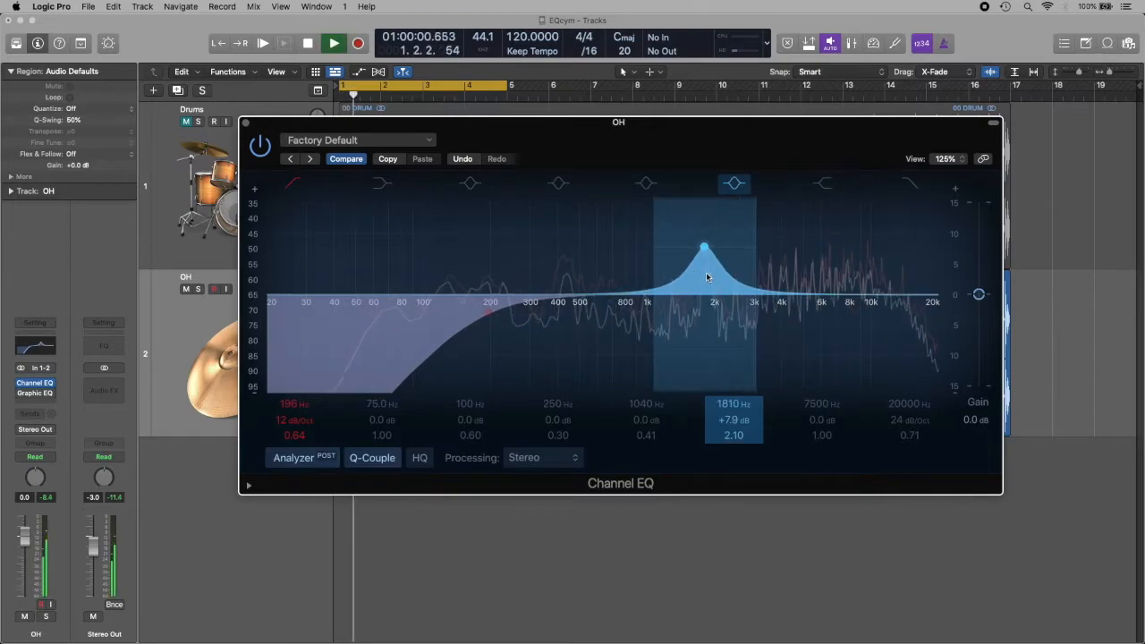
drag(707, 249, 756, 219)
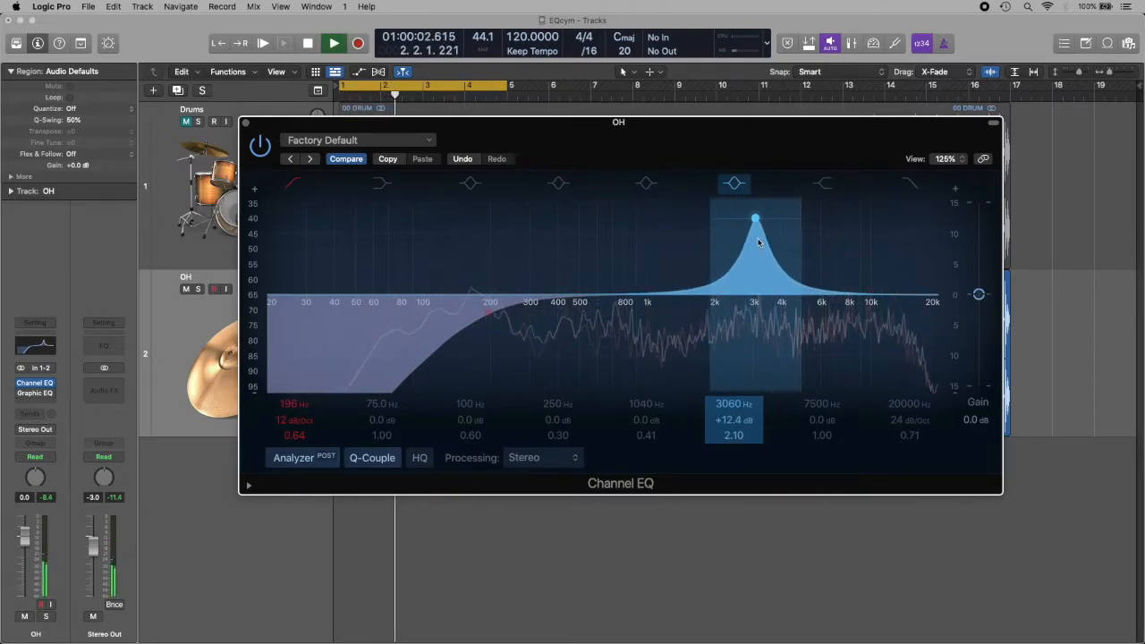
drag(756, 219, 780, 219)
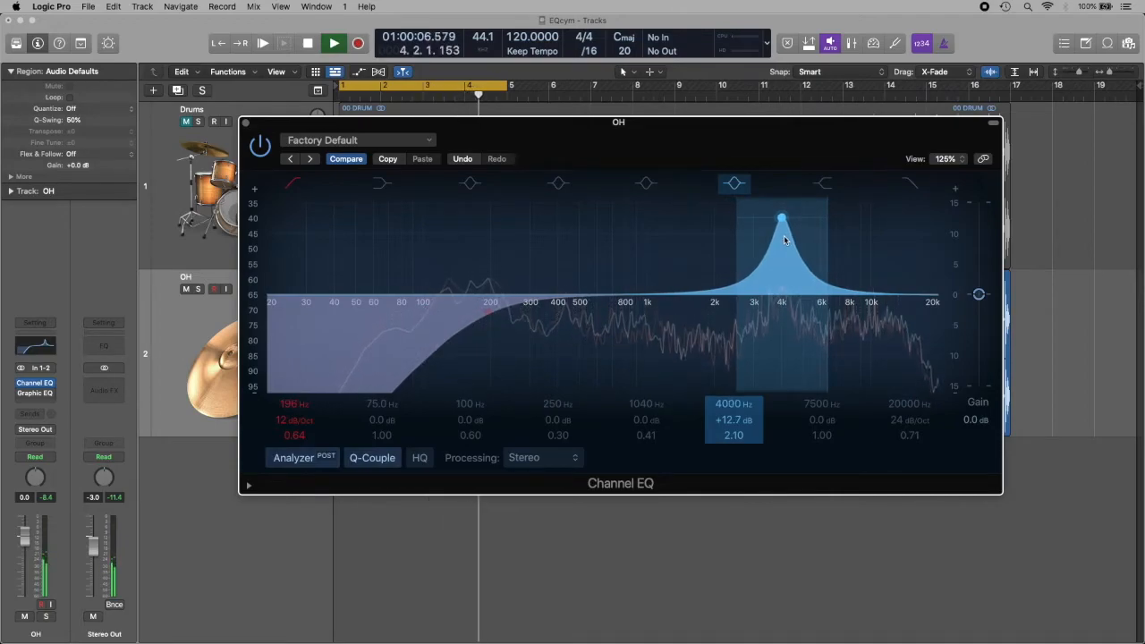
drag(783, 219, 776, 218)
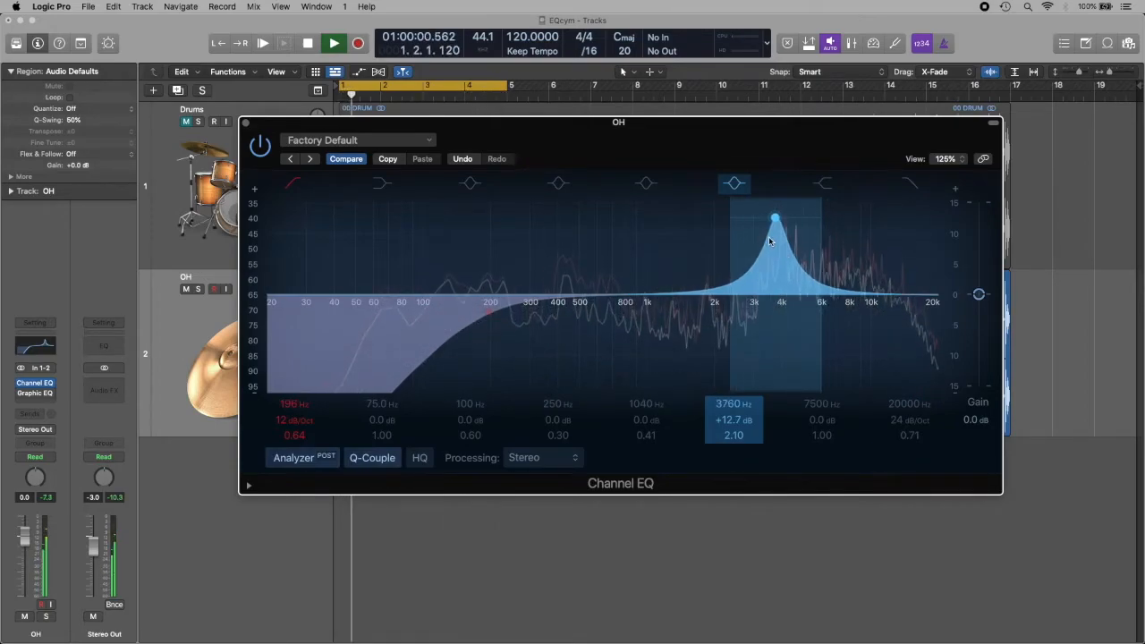
drag(776, 220, 727, 219)
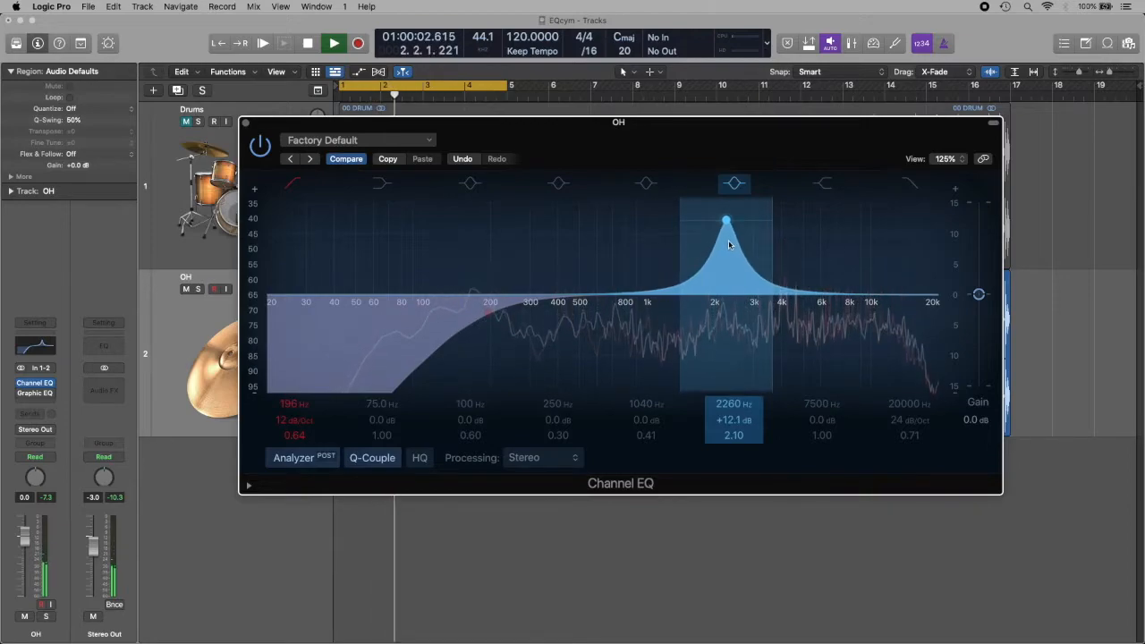
drag(726, 220, 754, 220)
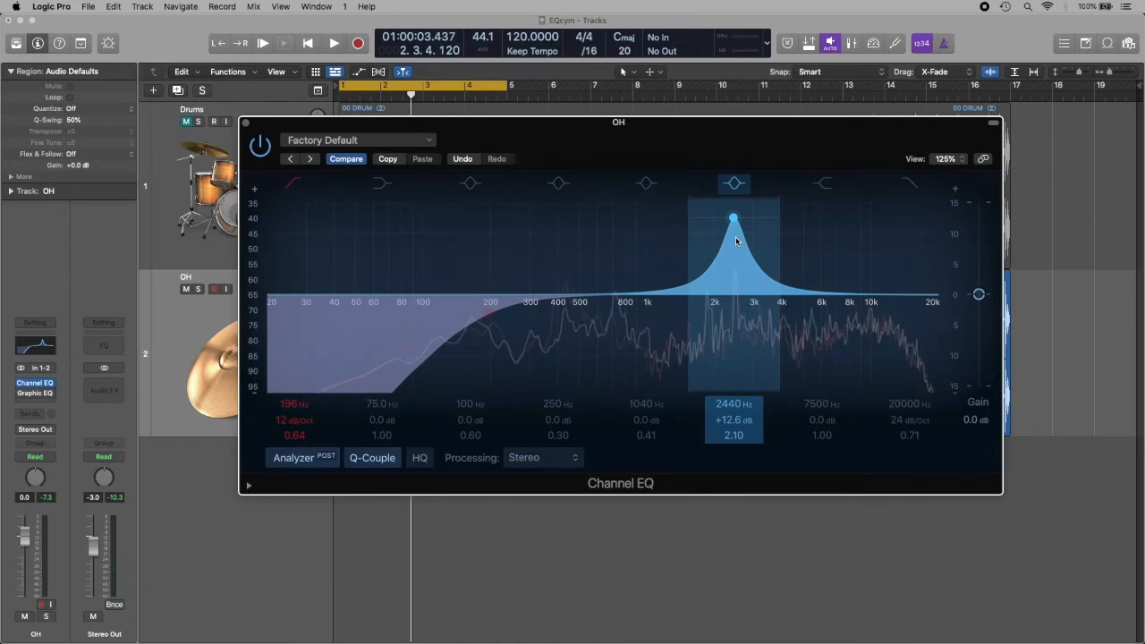
click(332, 43)
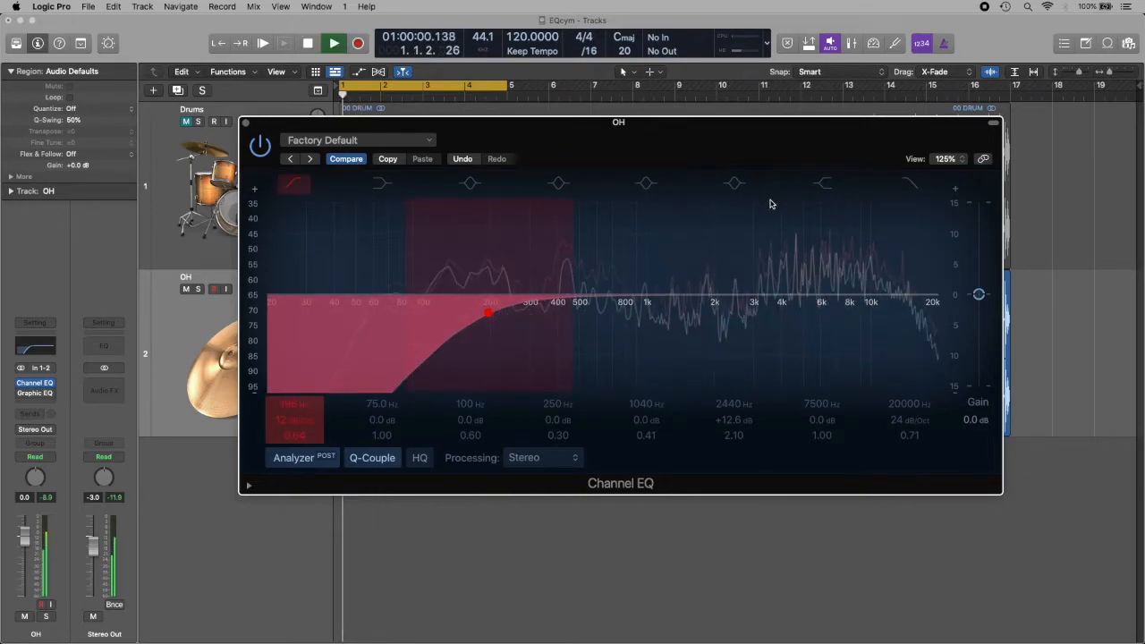
Turn the 2480 Hz band into a gentle -3.0 dB cut with 0.88 Q
click(332, 43)
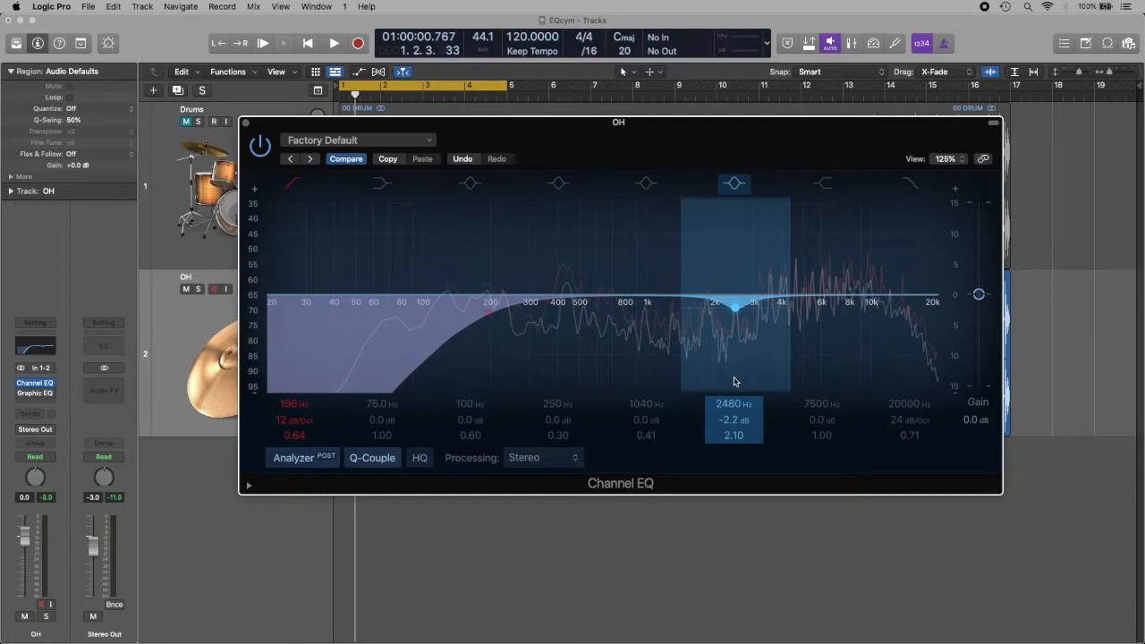
drag(733, 309, 734, 314)
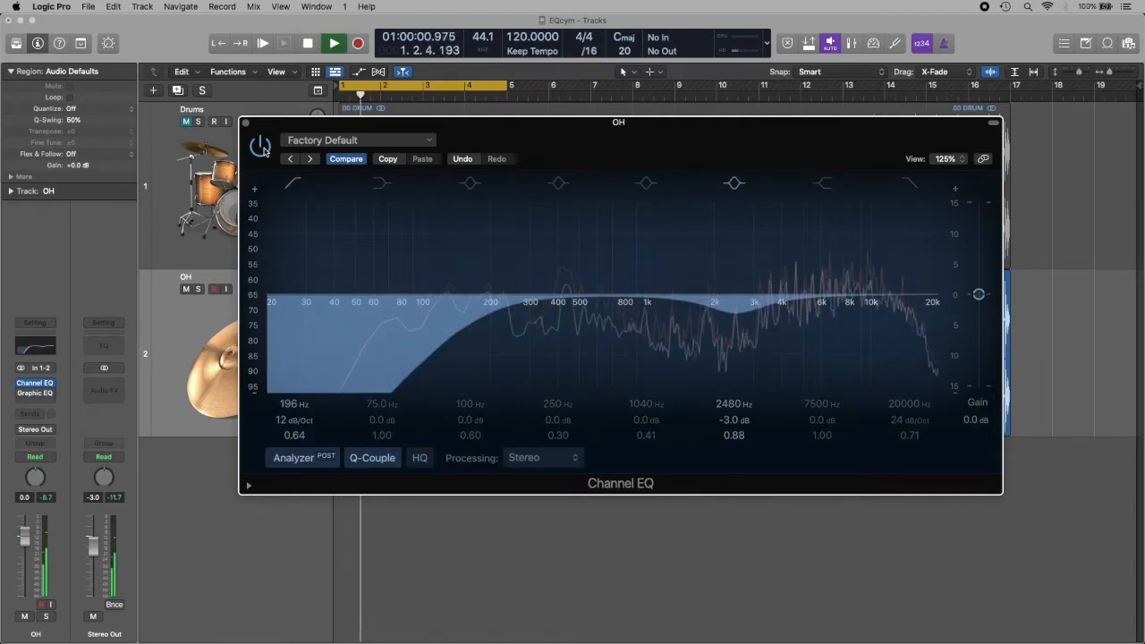
Toggle the Channel EQ power to compare, then close its window
click(733, 184)
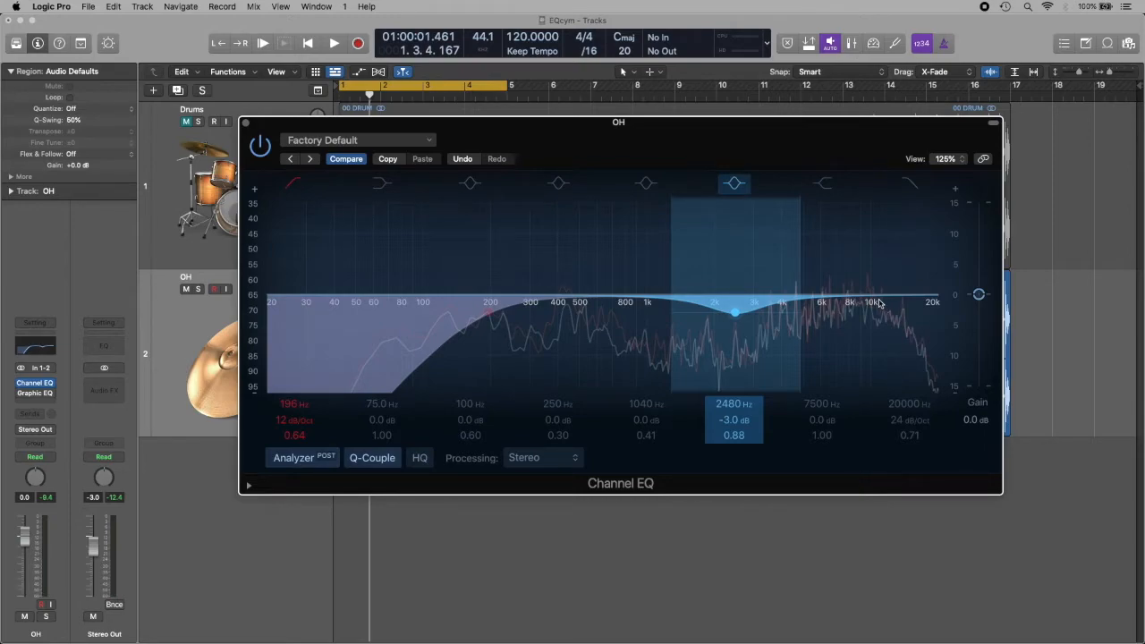
mouse_move(898, 306)
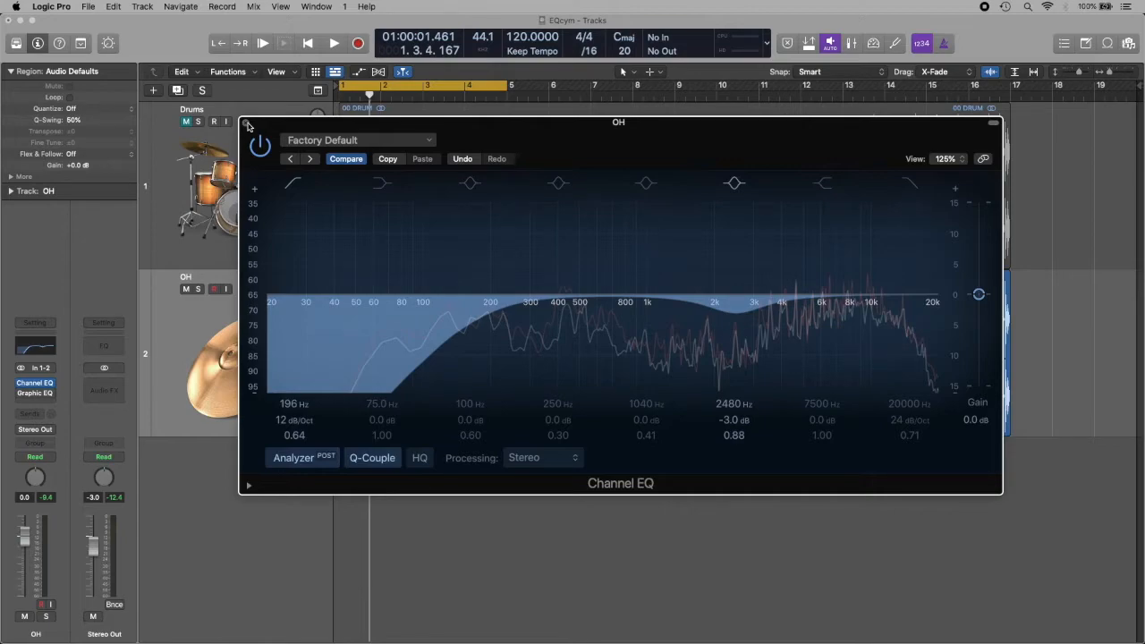
click(734, 313)
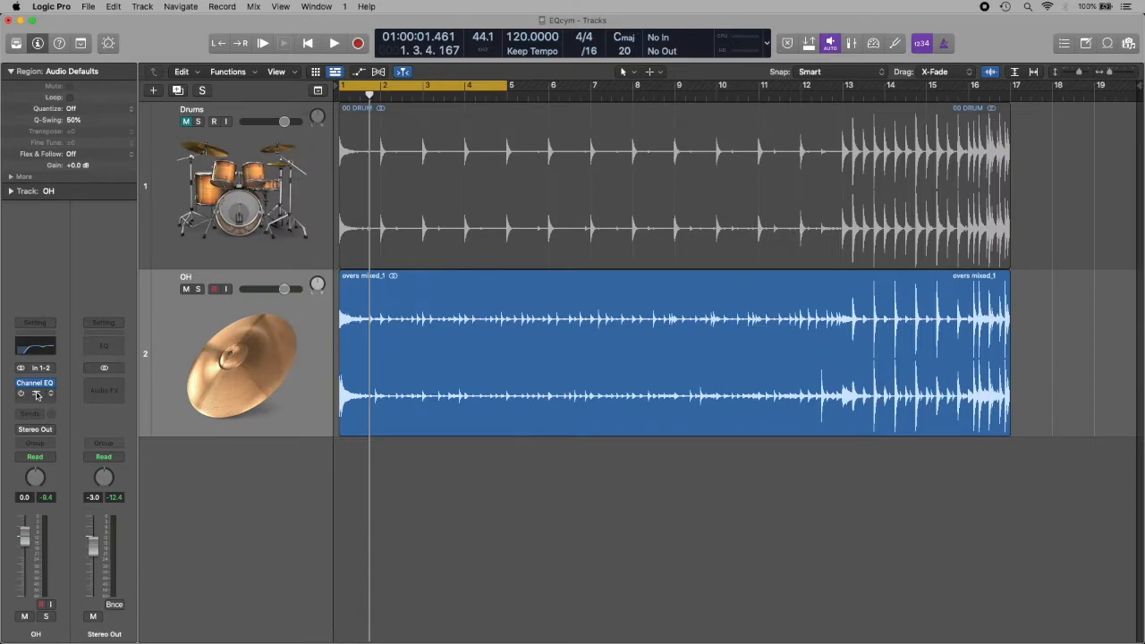
Insert a Vintage Graphic EQ in the slot below Channel EQ on OH
click(35, 393)
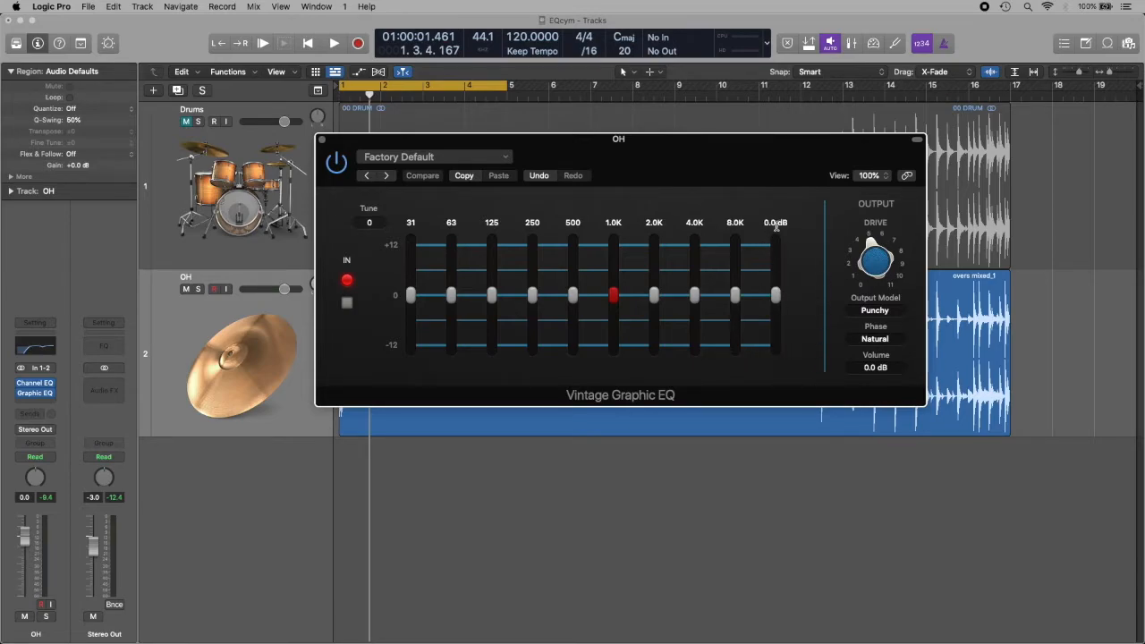
Raise the Vintage Graphic EQ 16K band a few dB and bypass to compare
drag(776, 295, 775, 288)
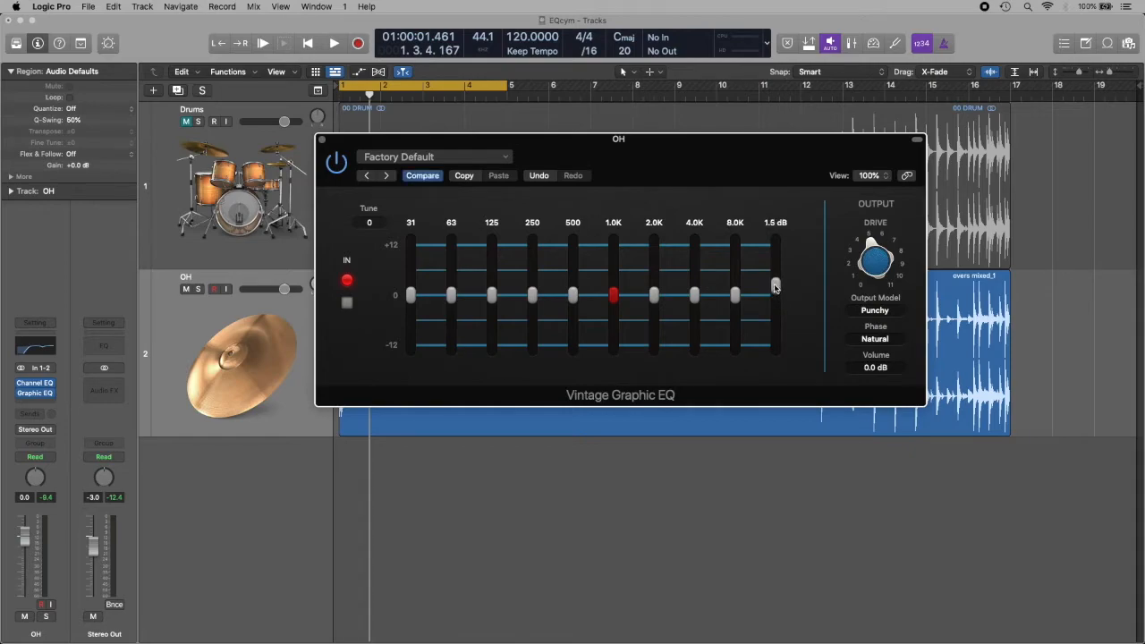
drag(776, 286, 774, 277)
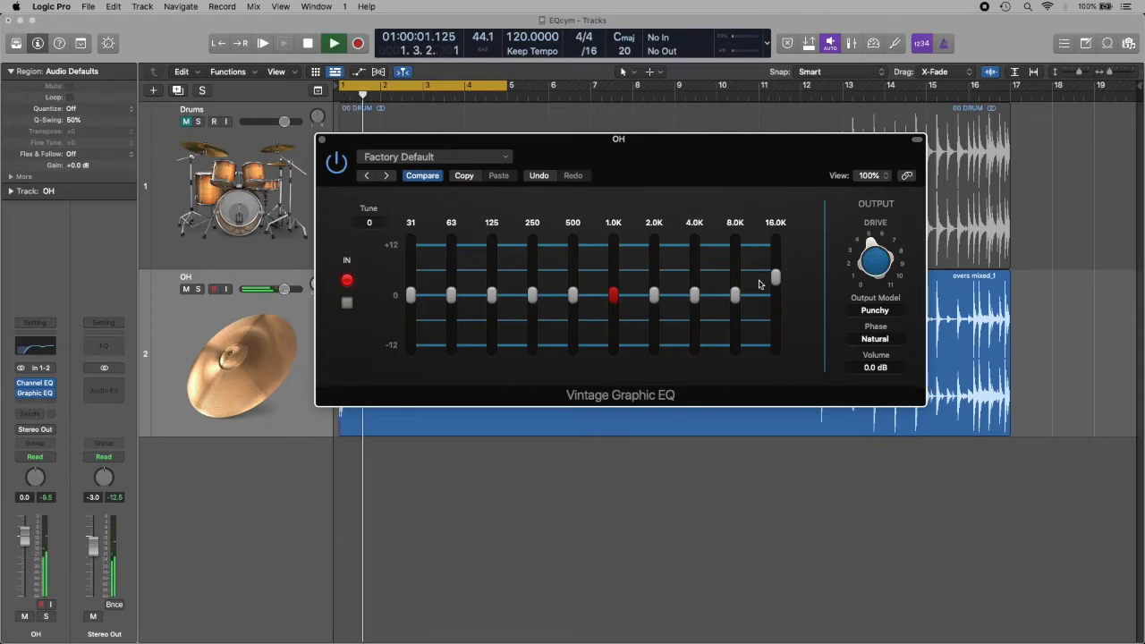
click(333, 43)
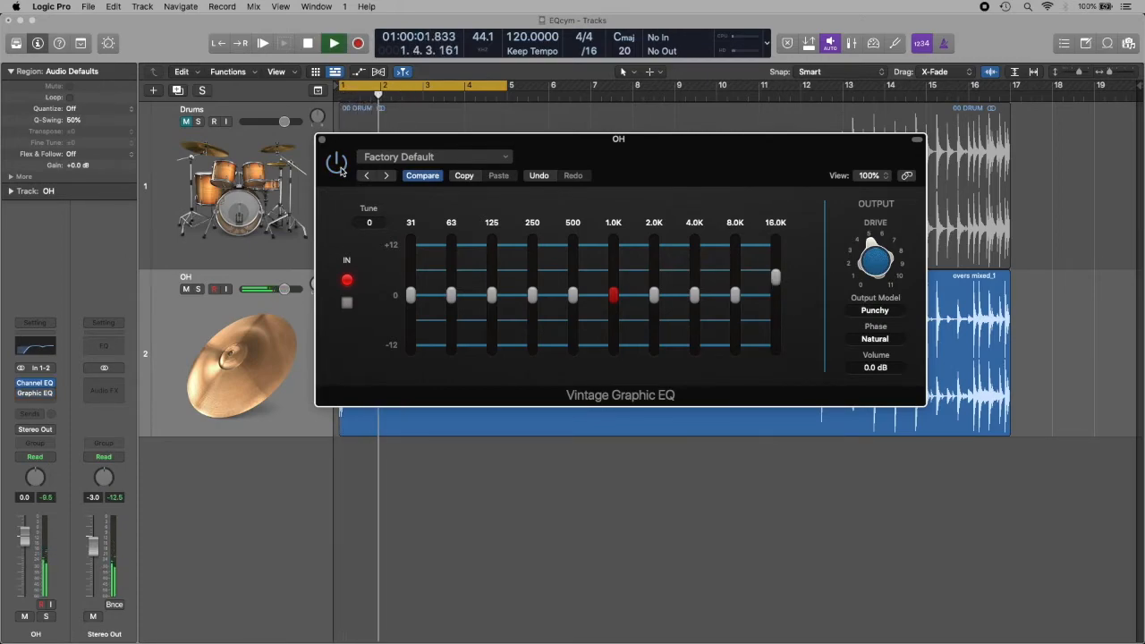
click(334, 43)
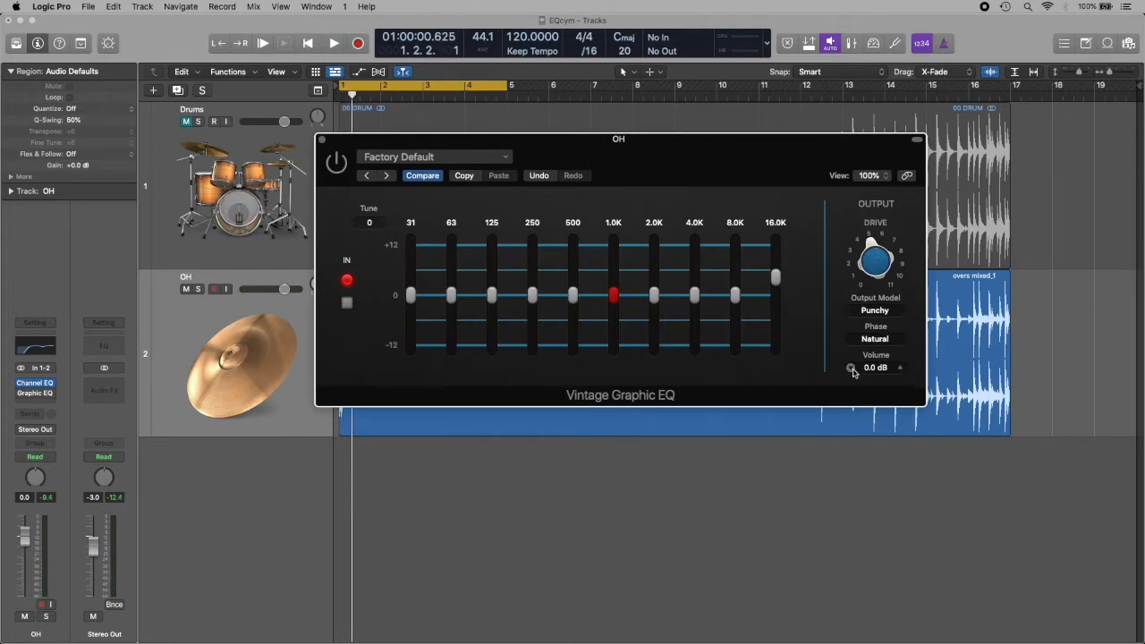
Trim the Vintage Graphic EQ output volume to -1.0 dB and toggle bypass to compare
drag(875, 368, 875, 375)
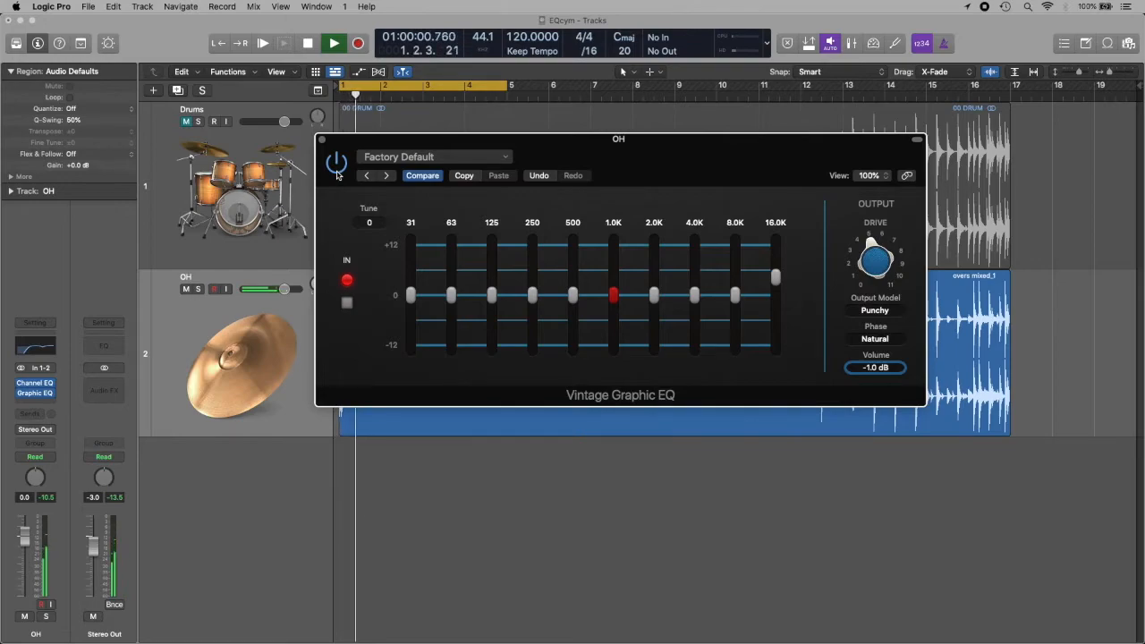
click(333, 43)
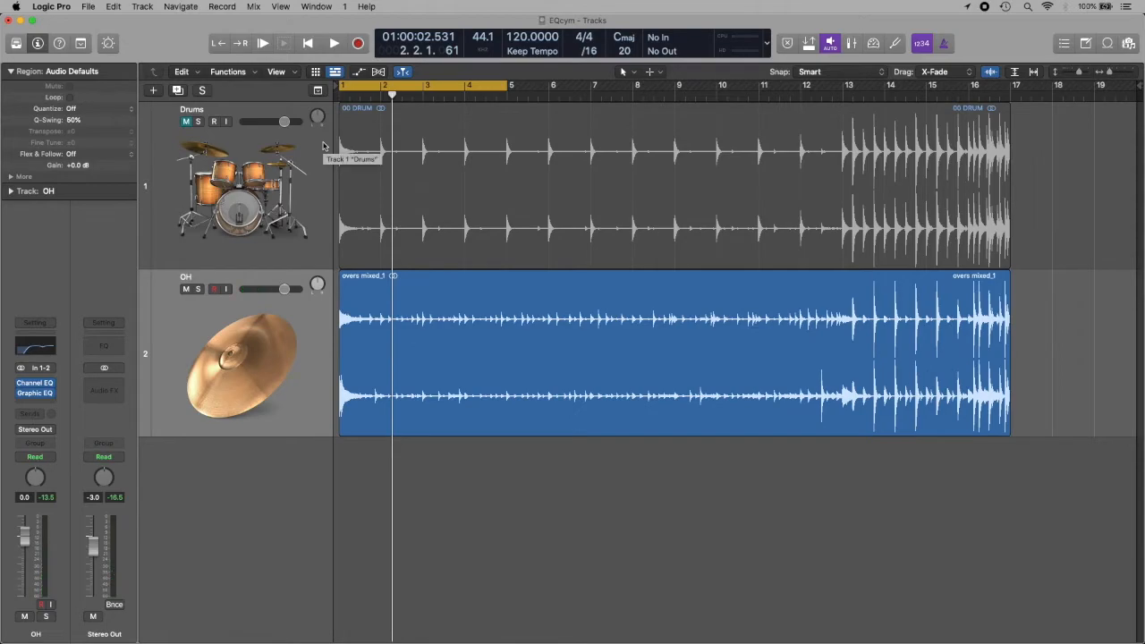
mouse_move(411, 260)
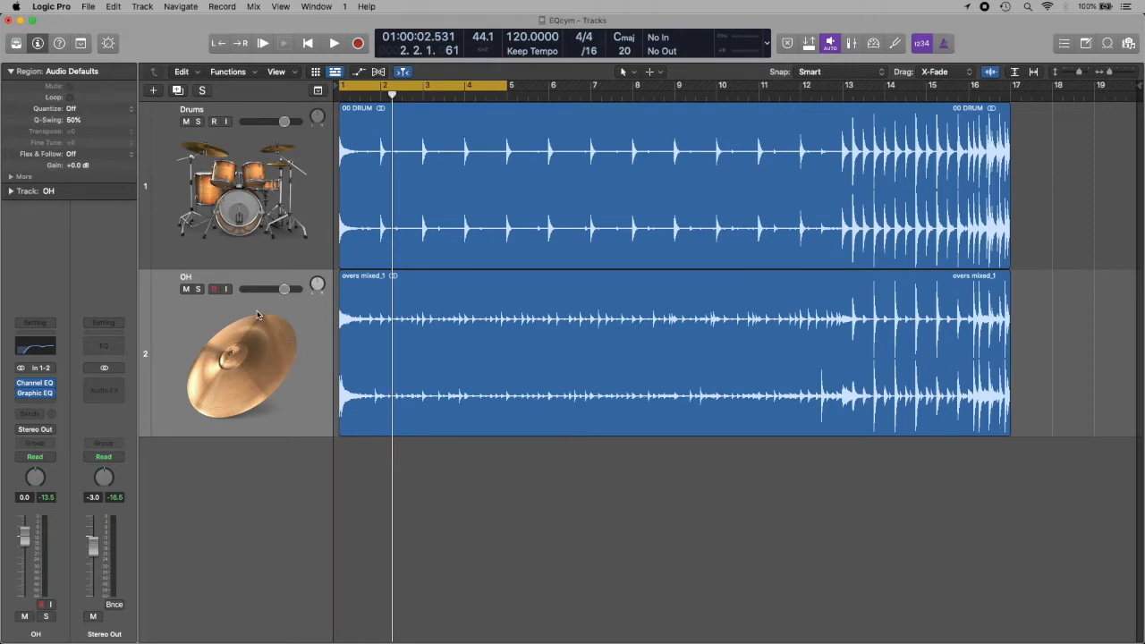
Play bars 13–17 with the Drums track unmuted alongside the EQ'd overheads
click(198, 289)
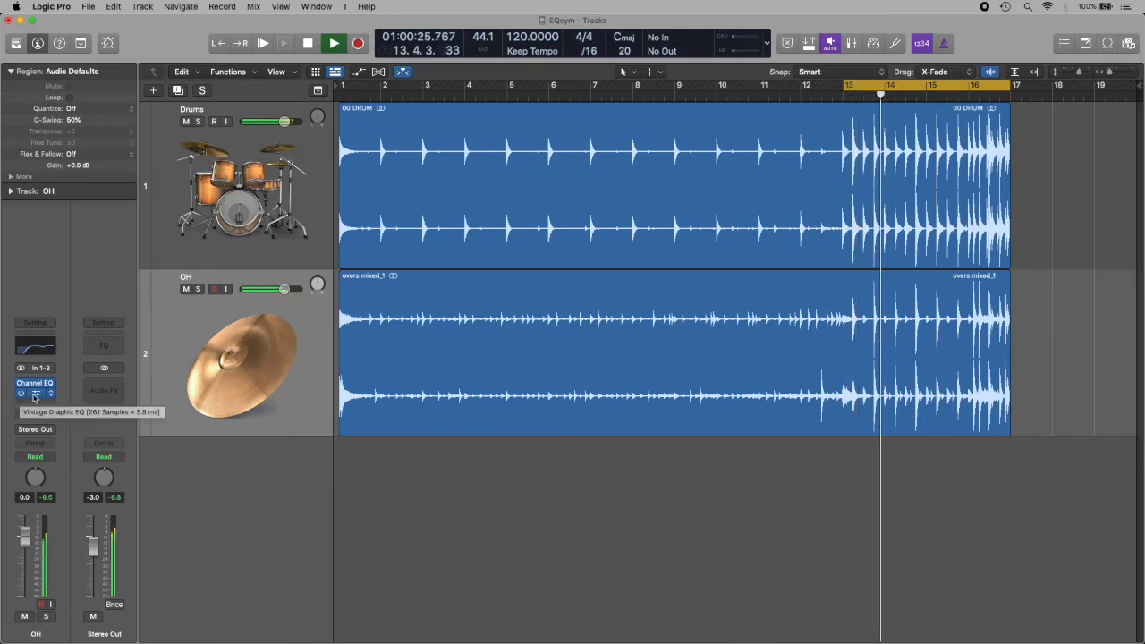
Bypass the Vintage Graphic EQ on the OH track to compare the untreated cymbals
click(35, 394)
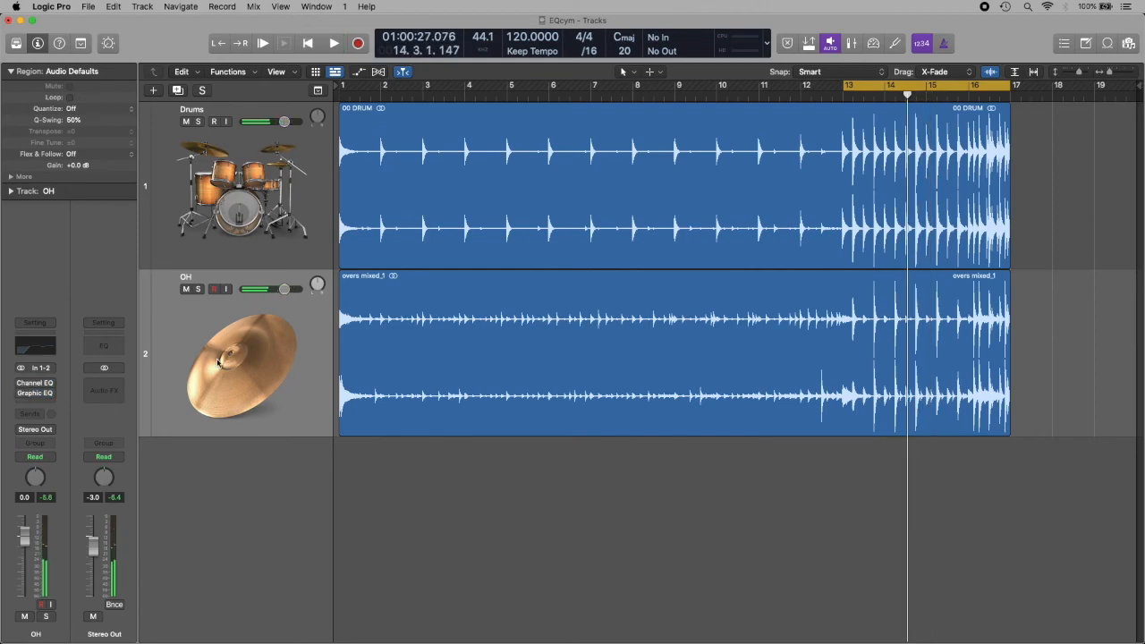
Reopen the OH Channel EQ, deselect its high-pass band, and reopen Vintage Graphic EQ
click(34, 382)
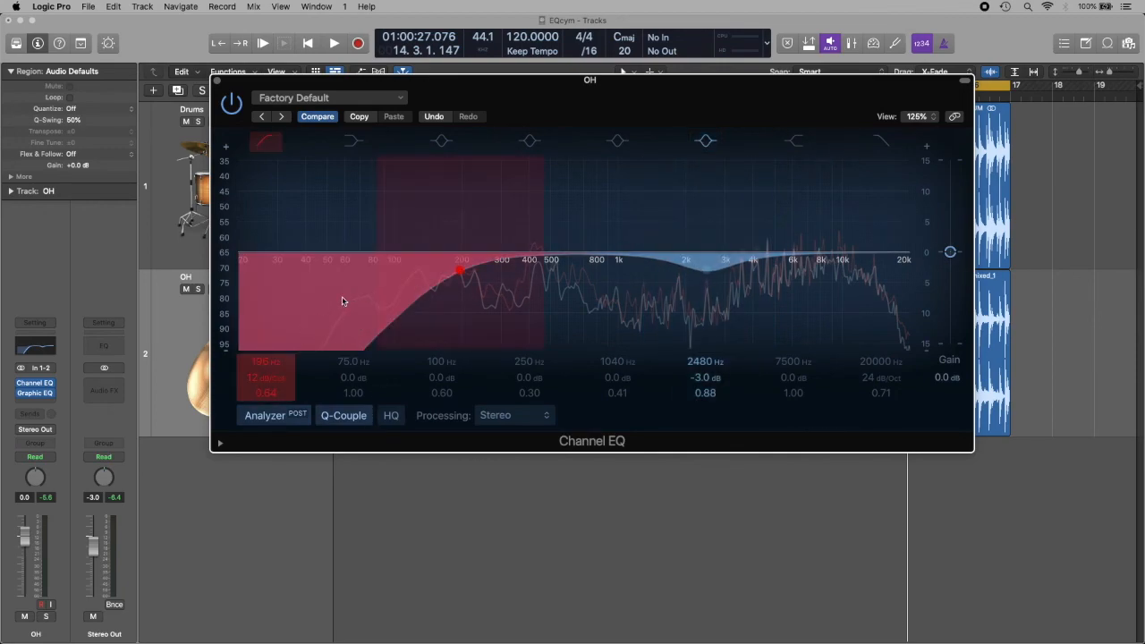
mouse_move(293, 302)
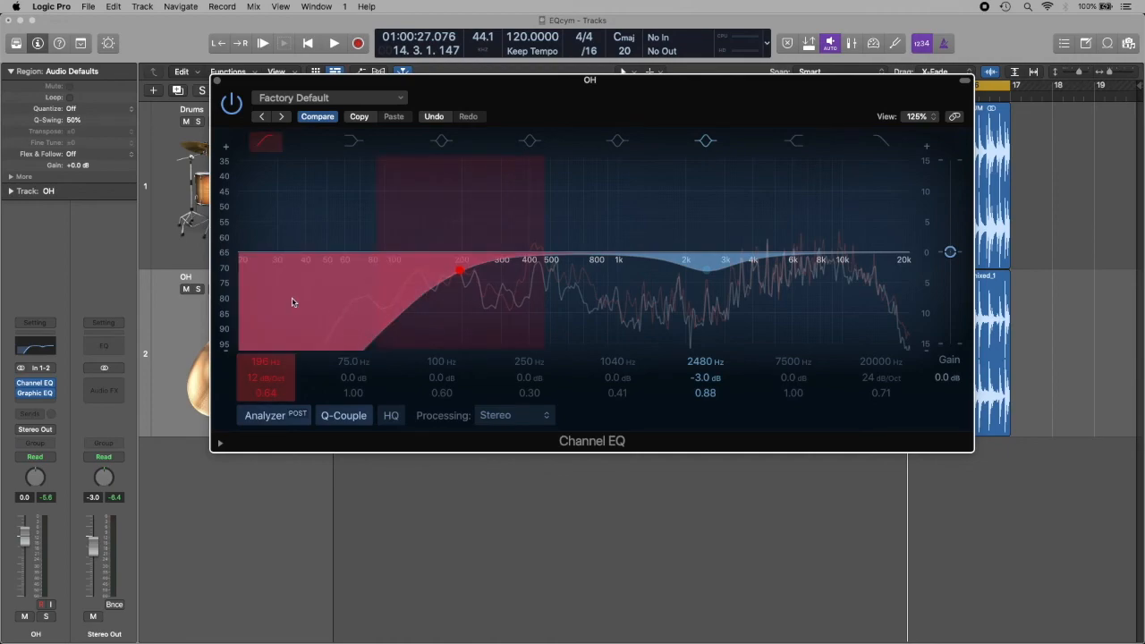
click(705, 268)
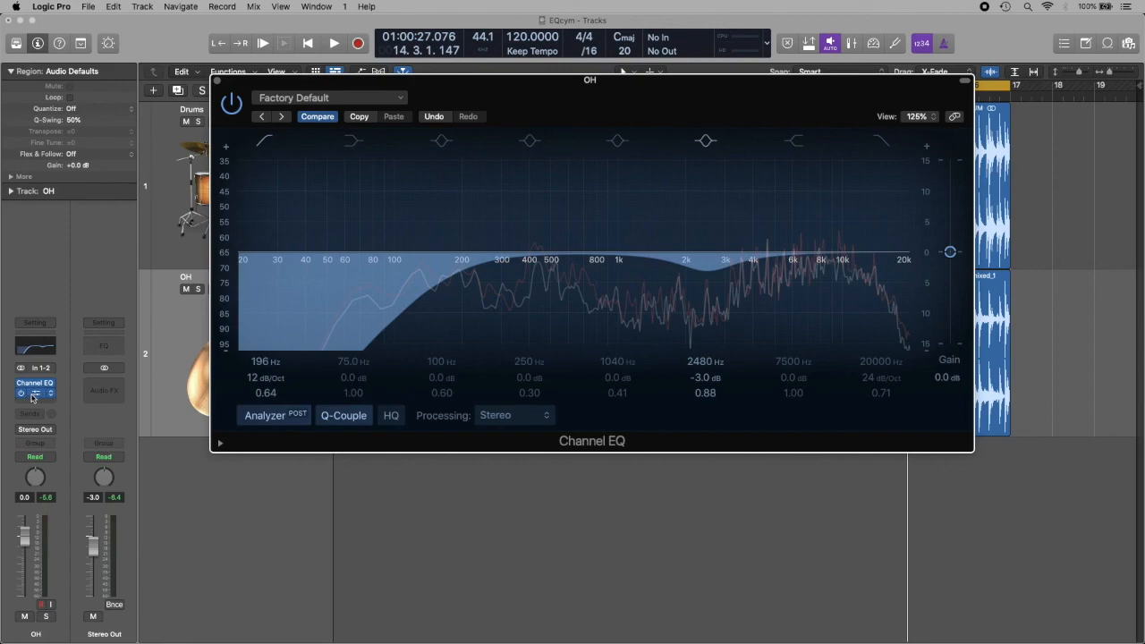
click(35, 393)
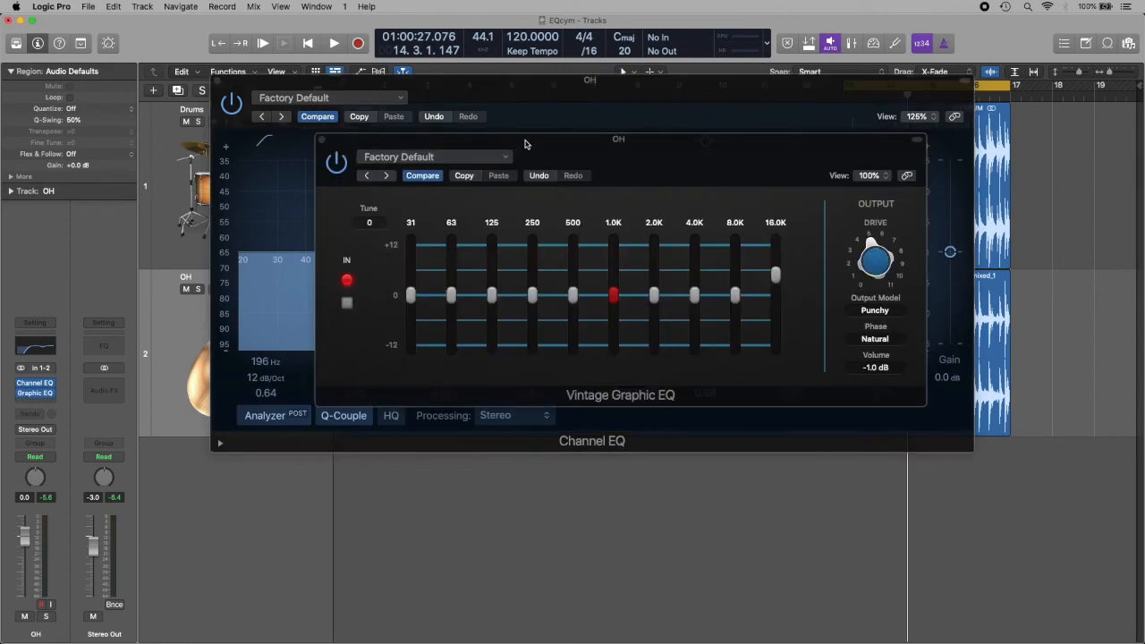